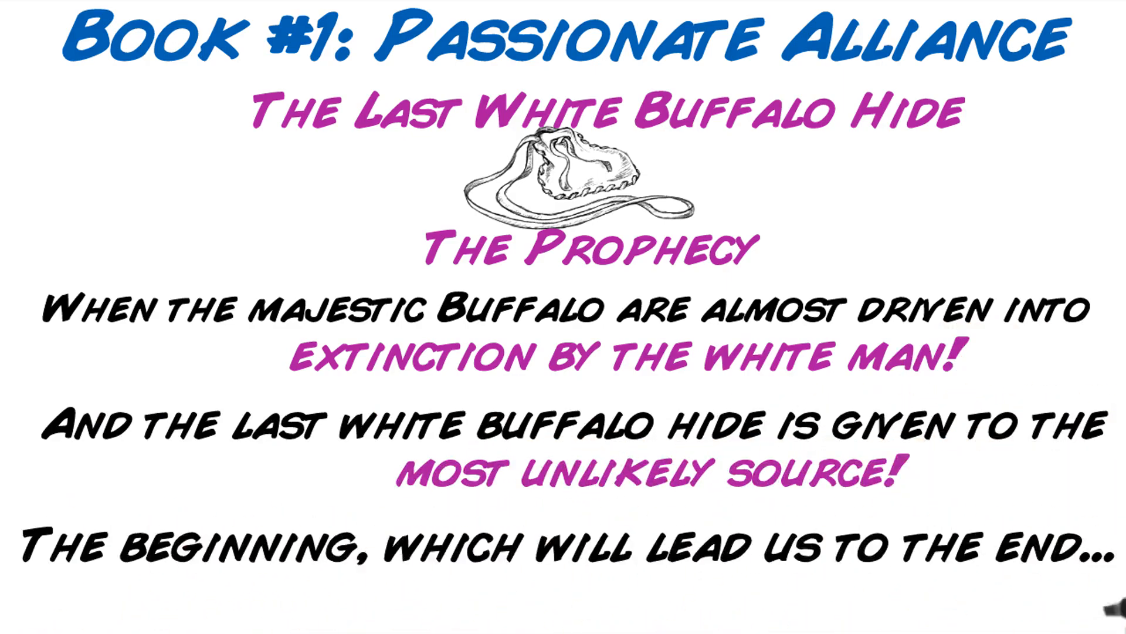
{"action": "type", "text": "will be upon us!"}
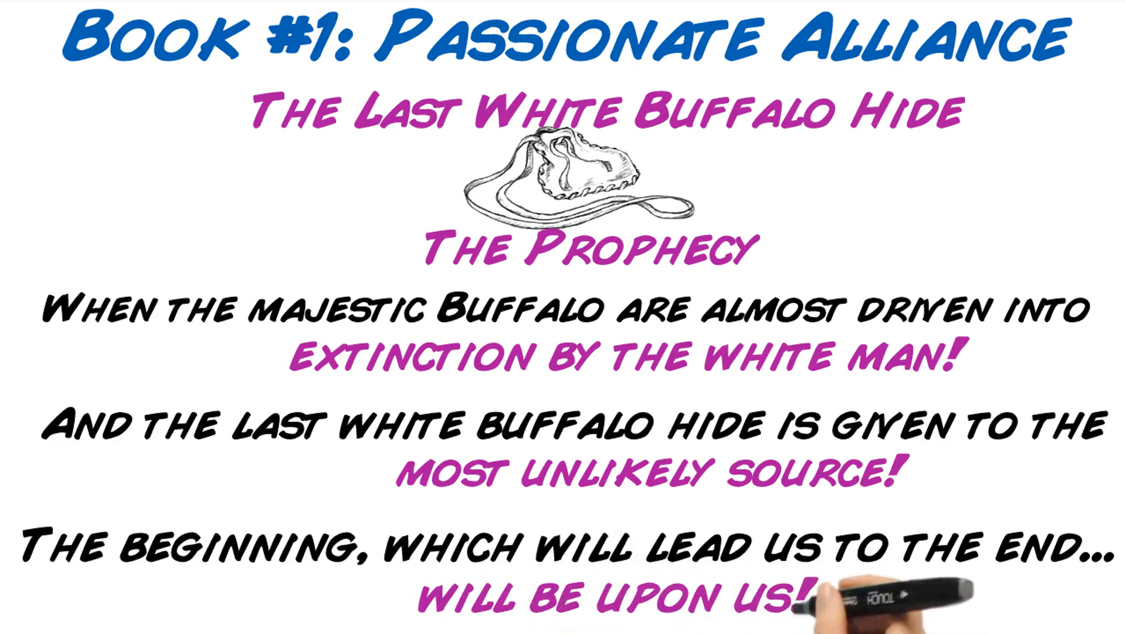